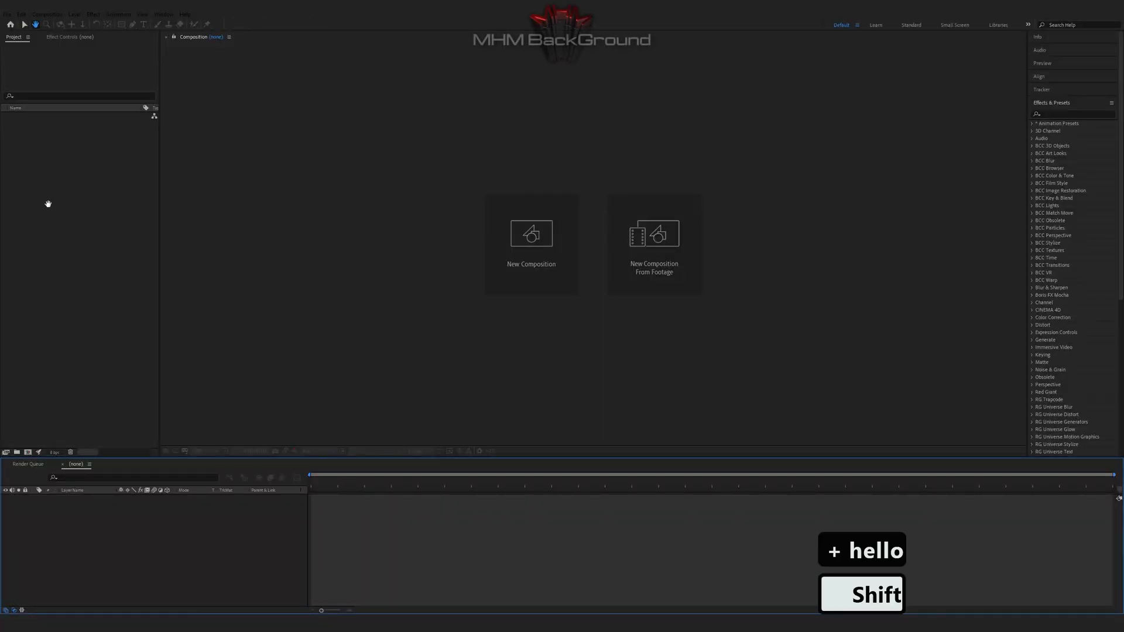
Step: Create a new composition with a solid layer named Optical and apply Optical Flares to it
left_click(531, 243)
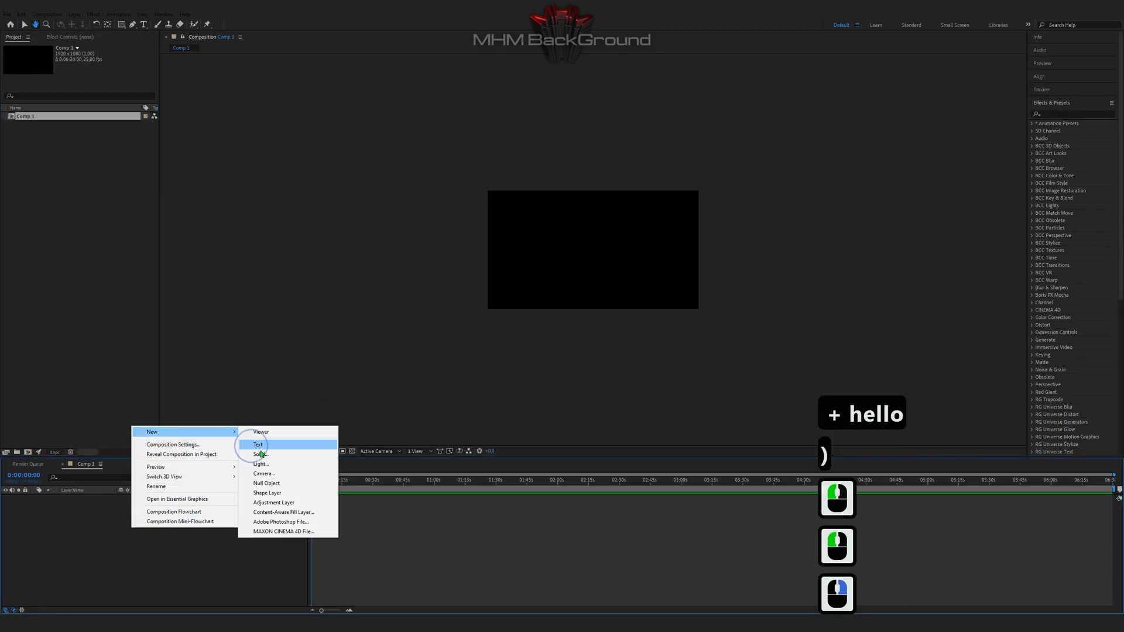
left_click(260, 454)
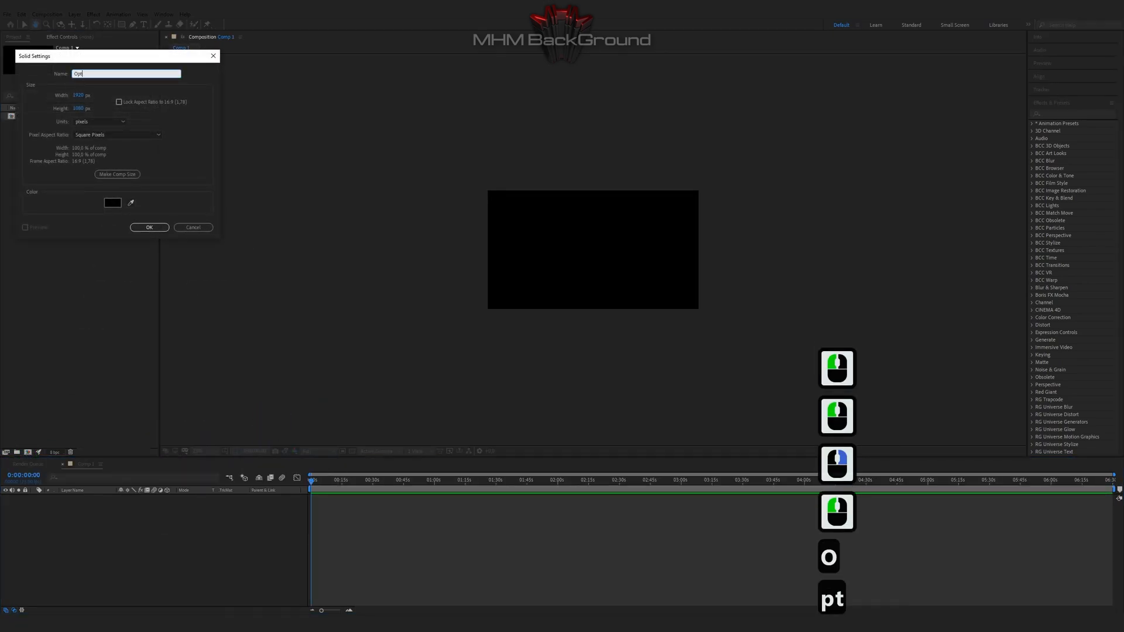
left_click(149, 227)
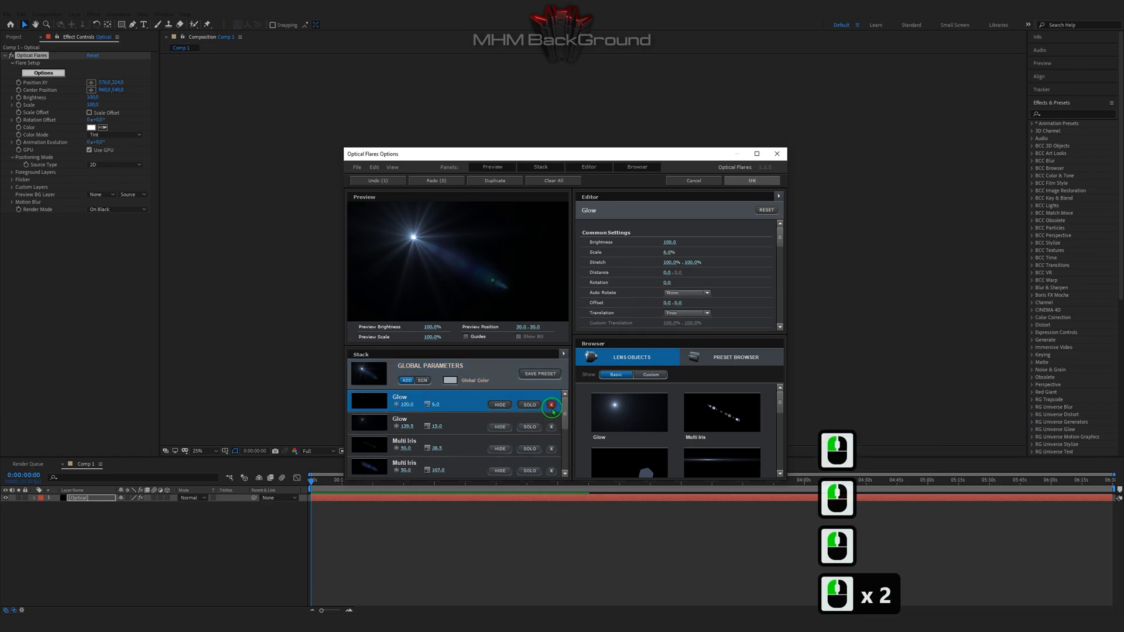
Step: Reduce the flare stack to one Glow at brightness 125, scale 25, distance -59.5, tinted light blue
left_click(550, 405)
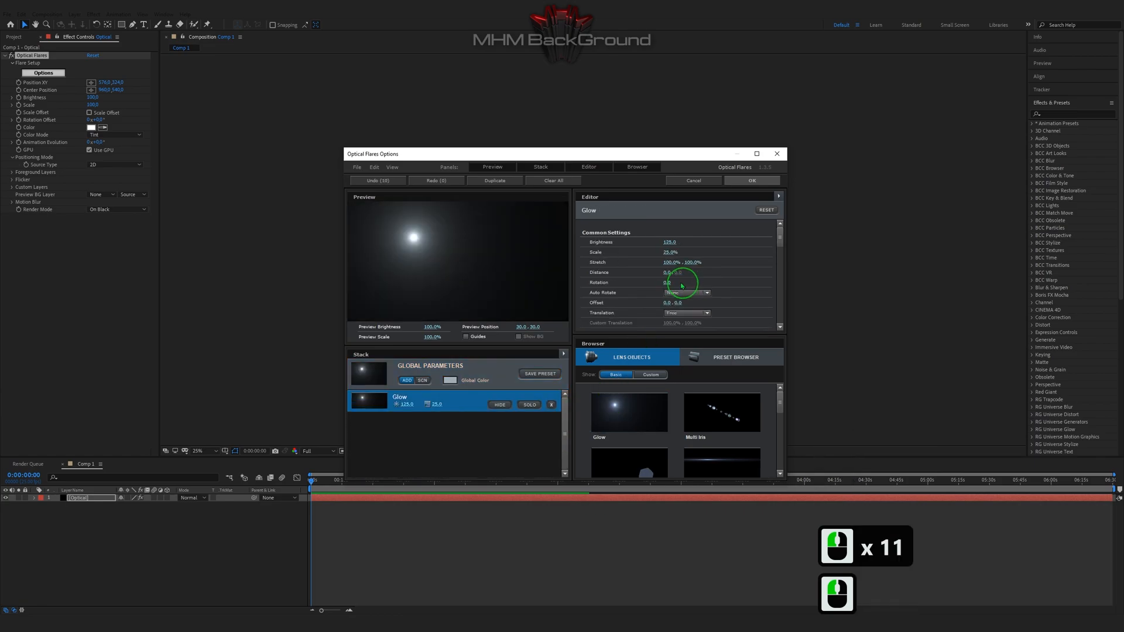
left_click(669, 272)
type("-59.5")
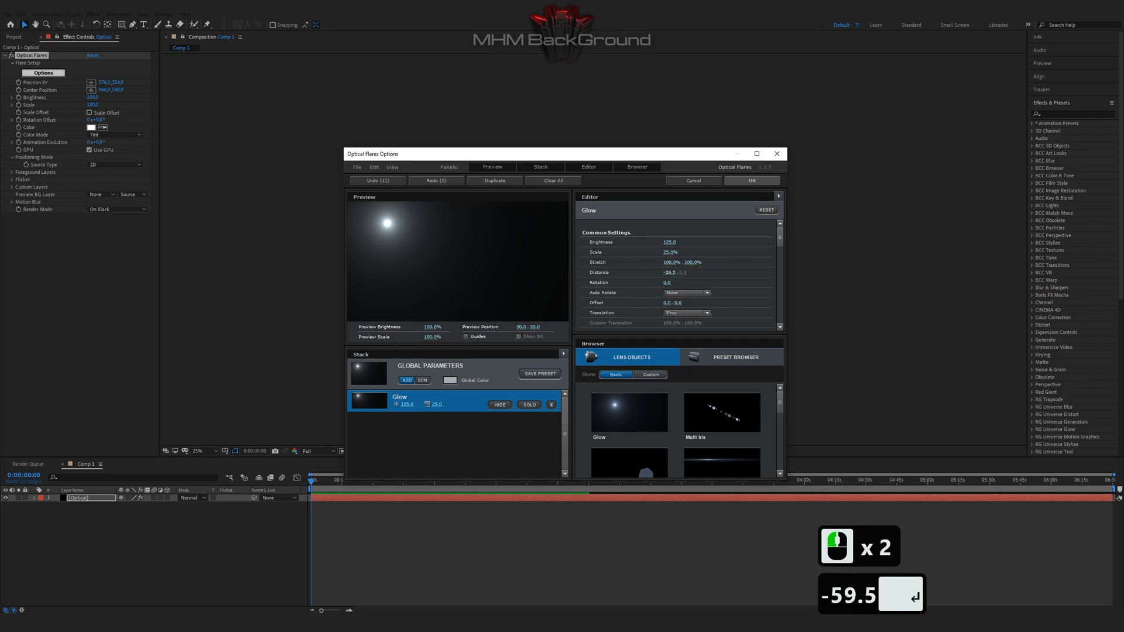
left_click_drag(372, 153, 294, 106)
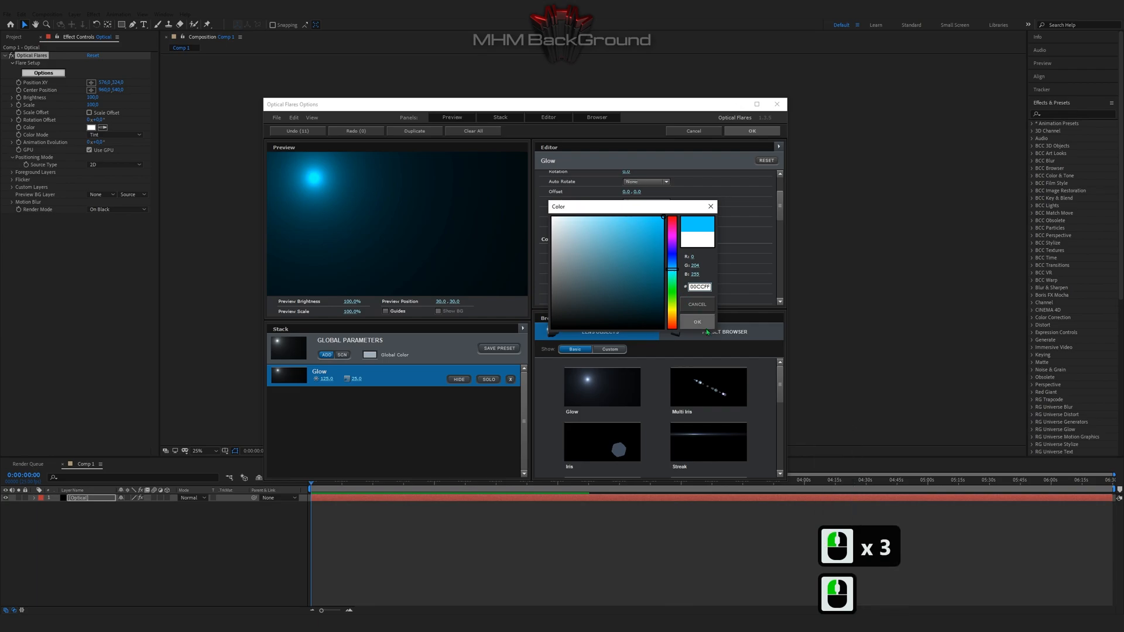
Step: Confirm the light blue glow, then make a second purple glow at distance 242.5
left_click(696, 321)
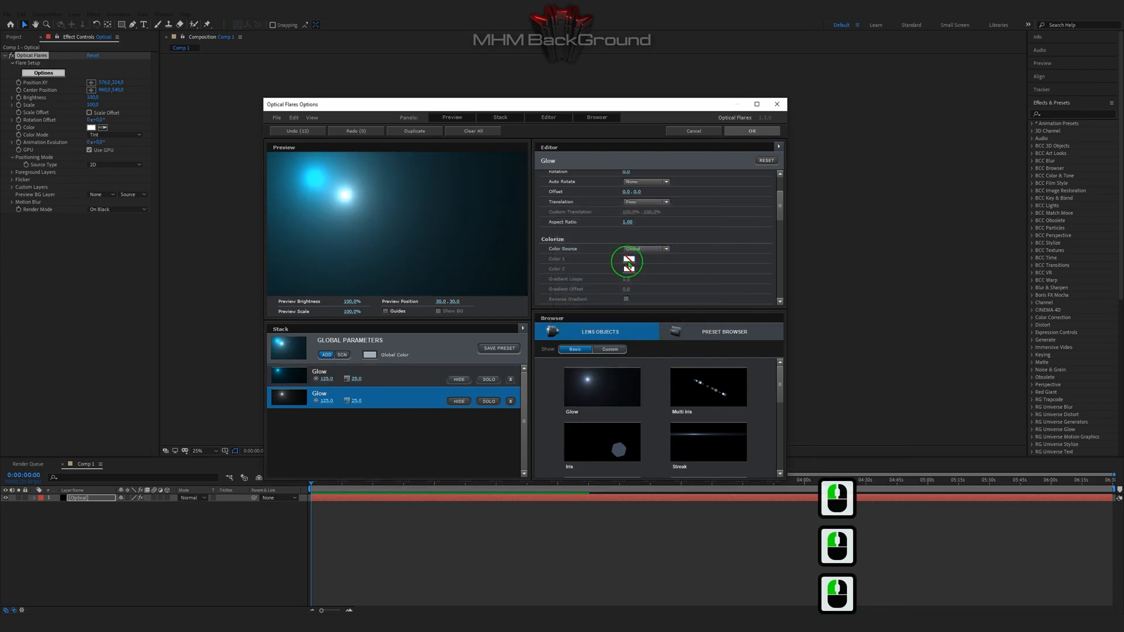
left_click(627, 260)
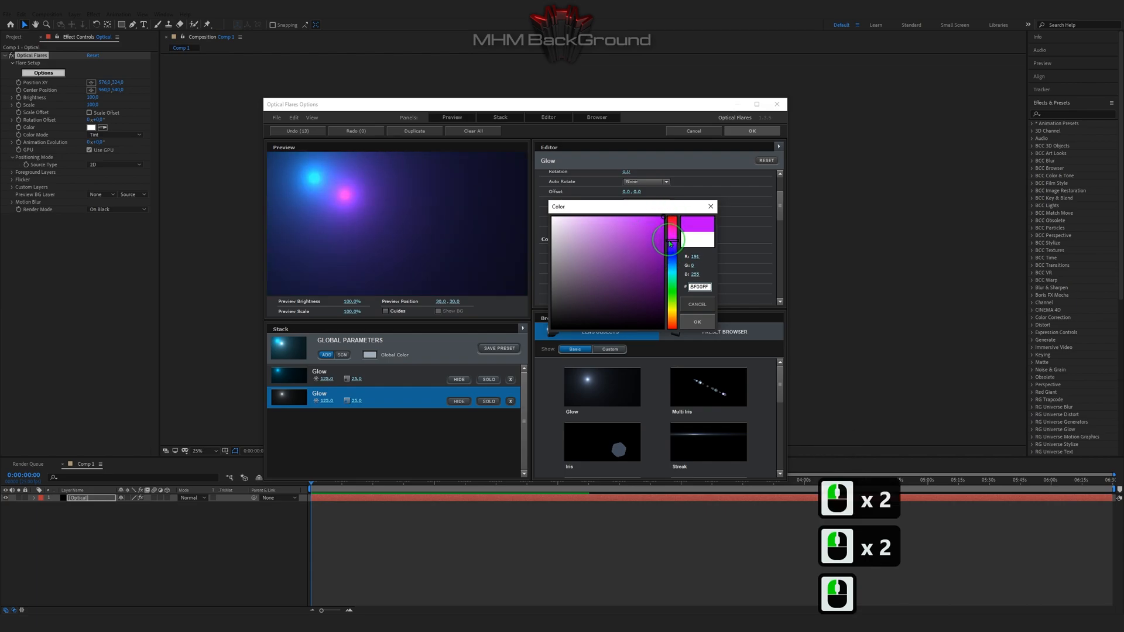
left_click(695, 321)
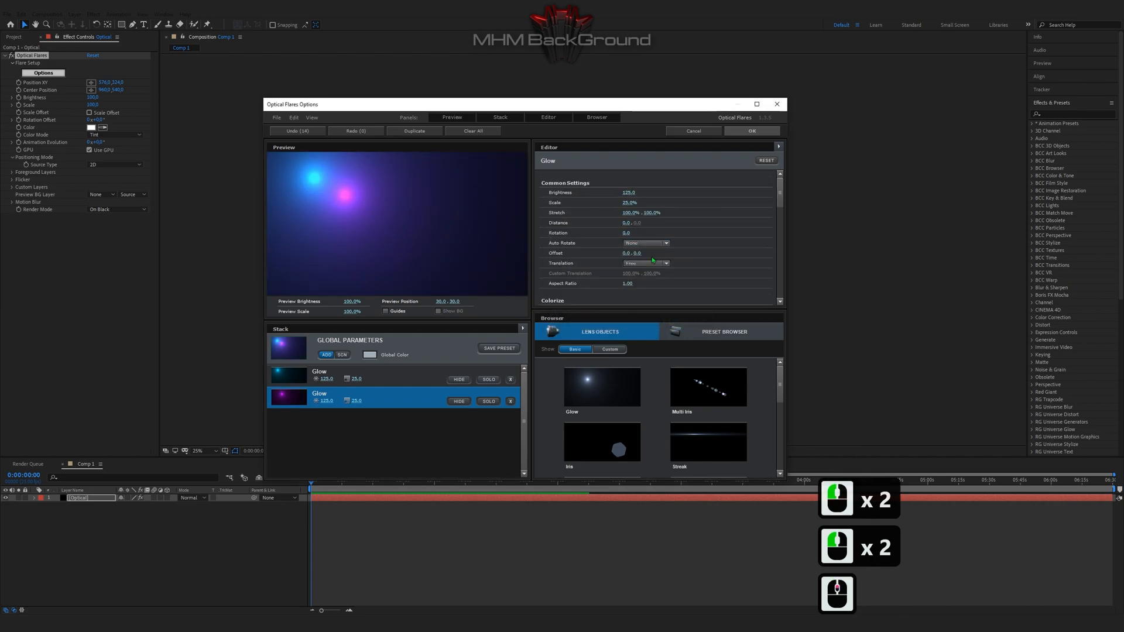
left_click(625, 222)
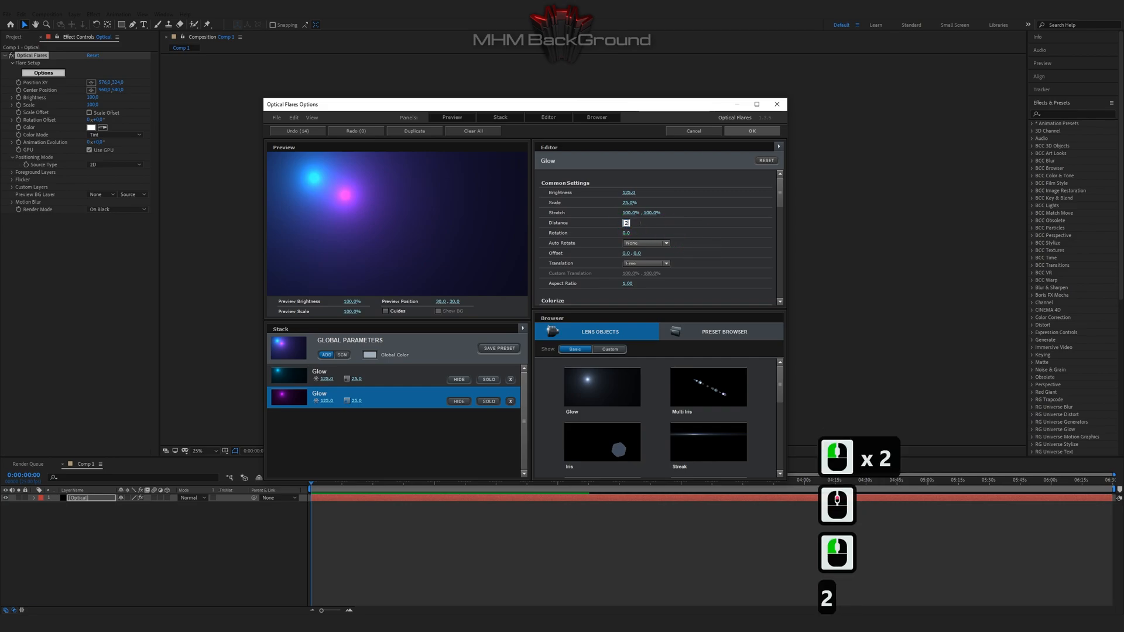
type("242.5")
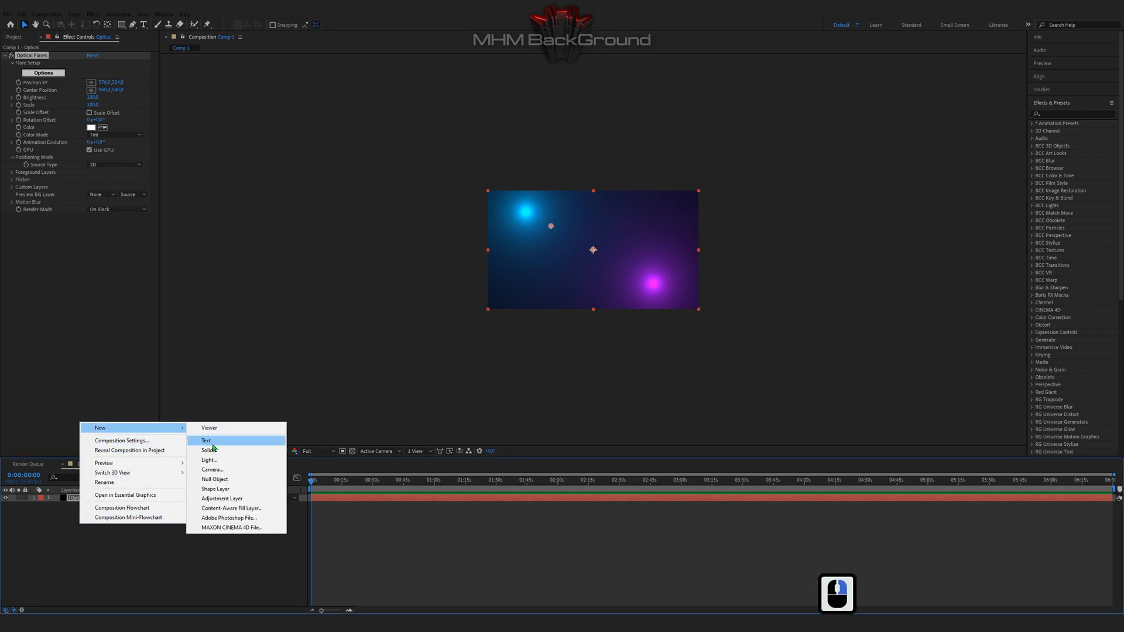
Step: Add a solid layer Mir 3 and apply RG Trapcode Mir to it
left_click(208, 450)
type("Mir 3")
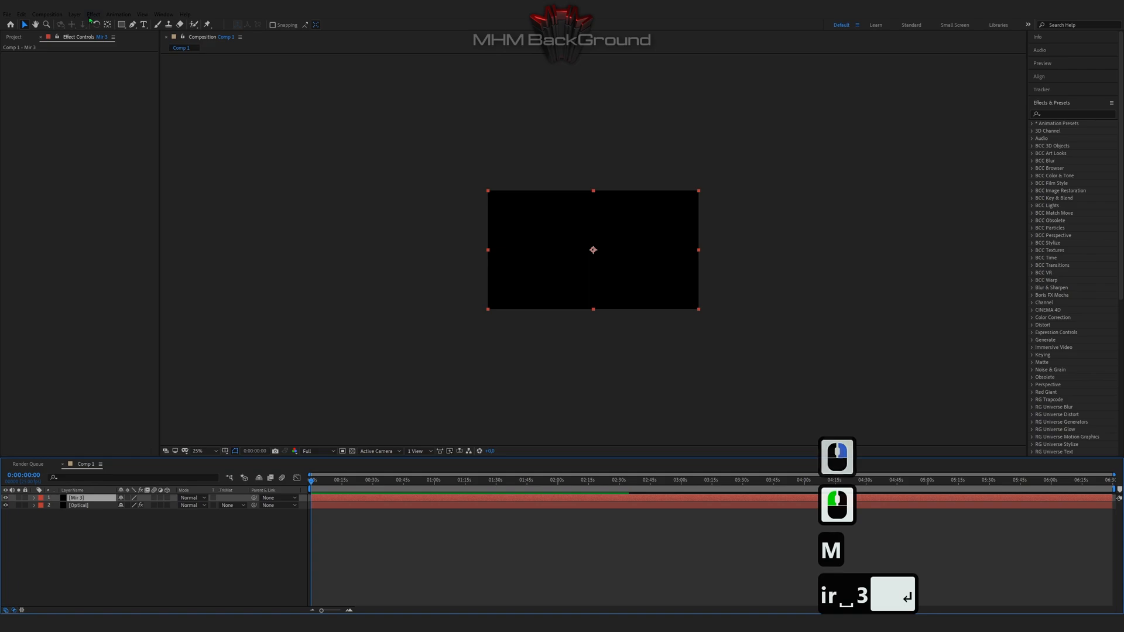
left_click(92, 14)
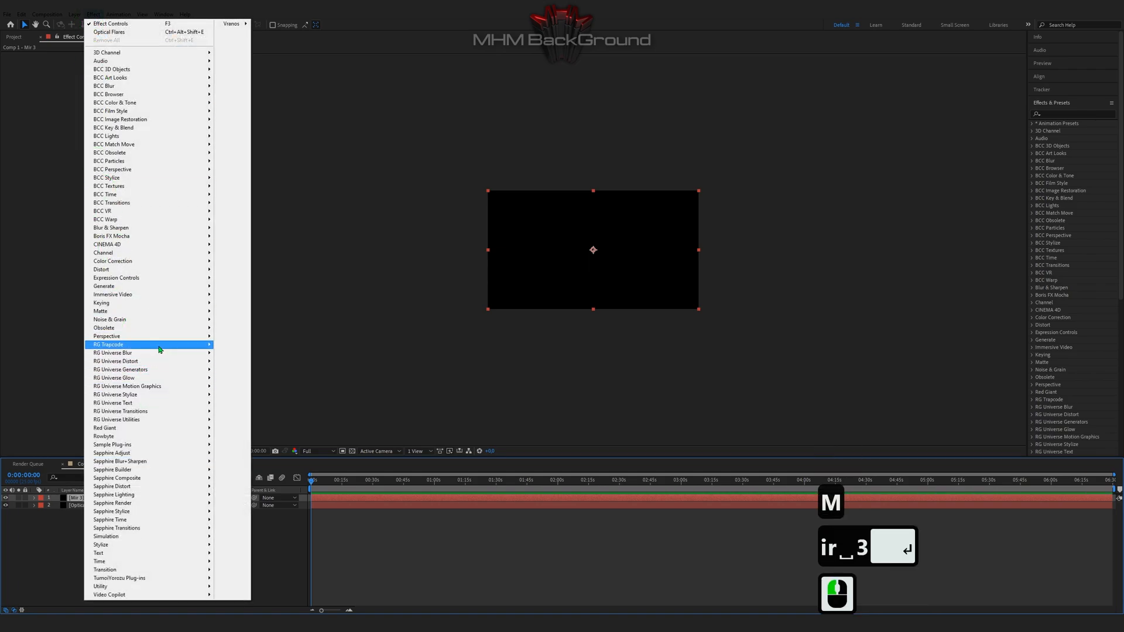
left_click(108, 345)
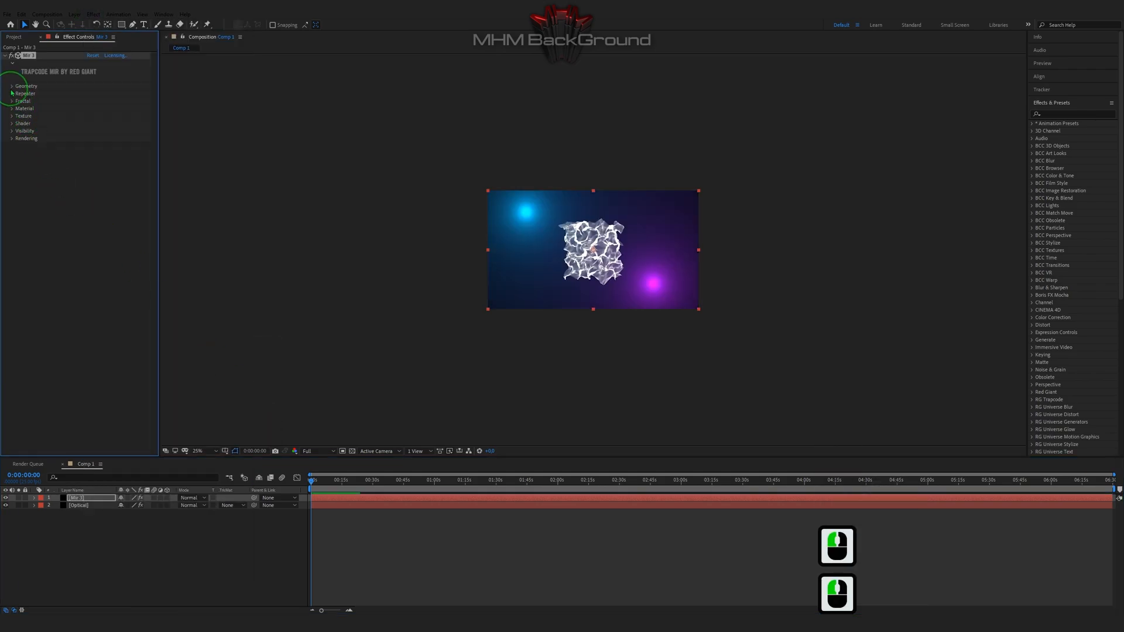
Step: Rotate the Mir geometry to 90 so the crumpled low-poly surface fills the frame
left_click(12, 86)
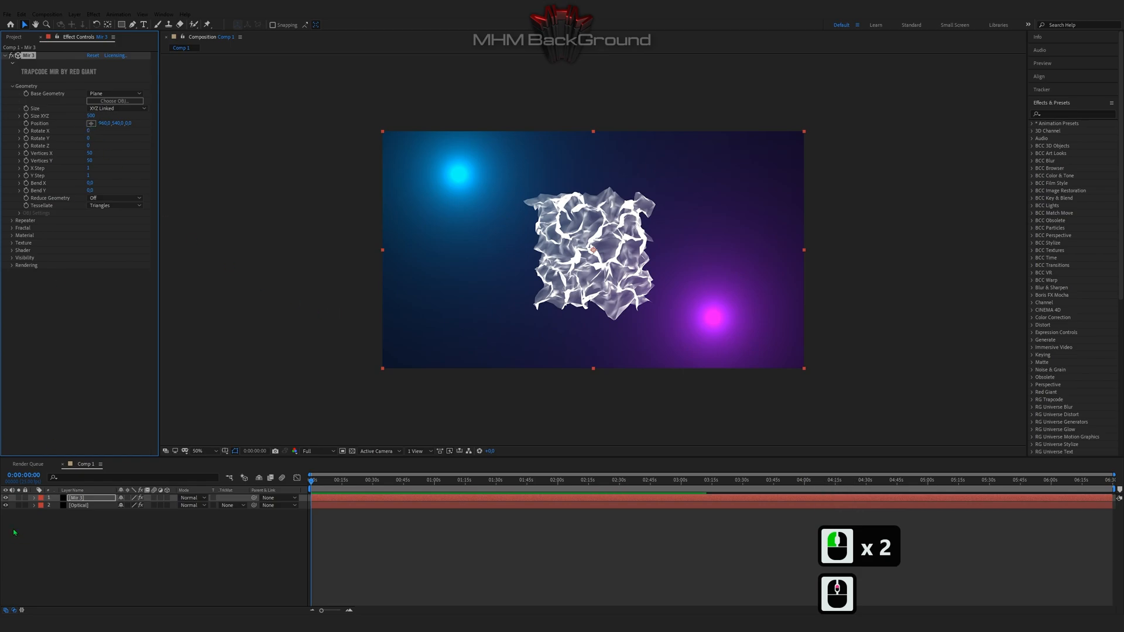
left_click(4, 505)
type("176")
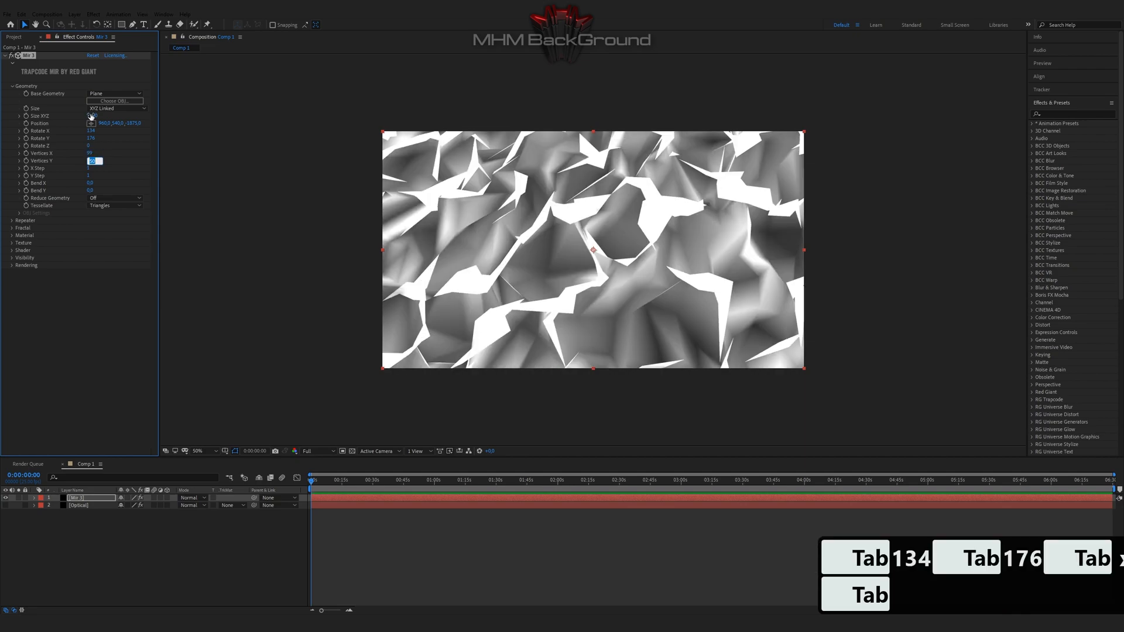
type("90")
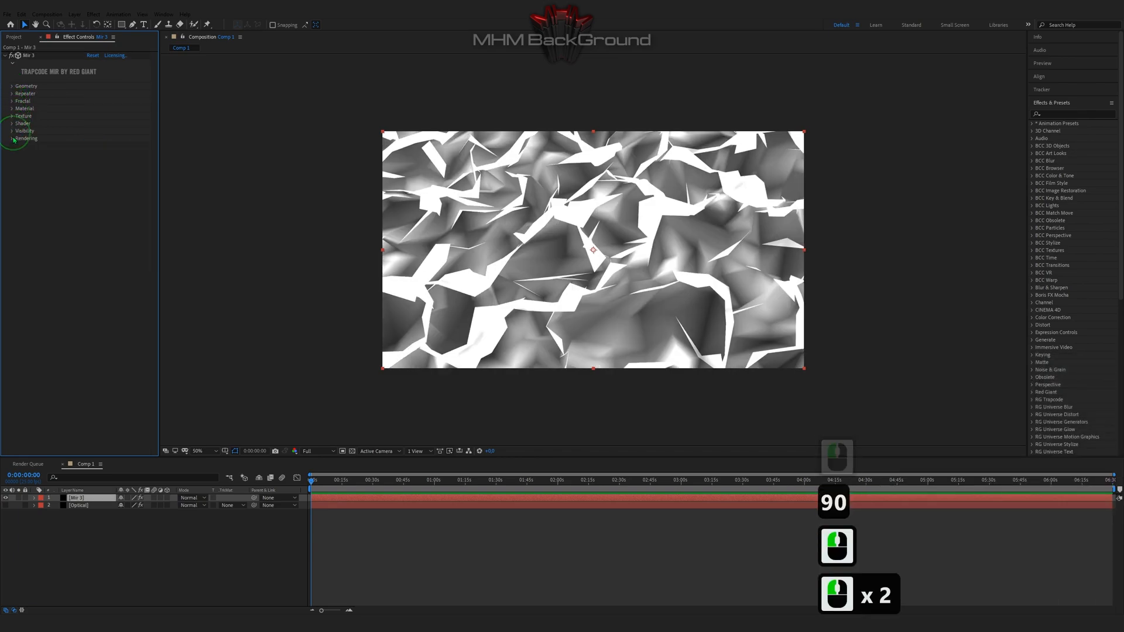
Step: Set the Mir Repeater Y rotation to 182 and drive Fractal evolution with a time expression
left_click(12, 94)
type("2")
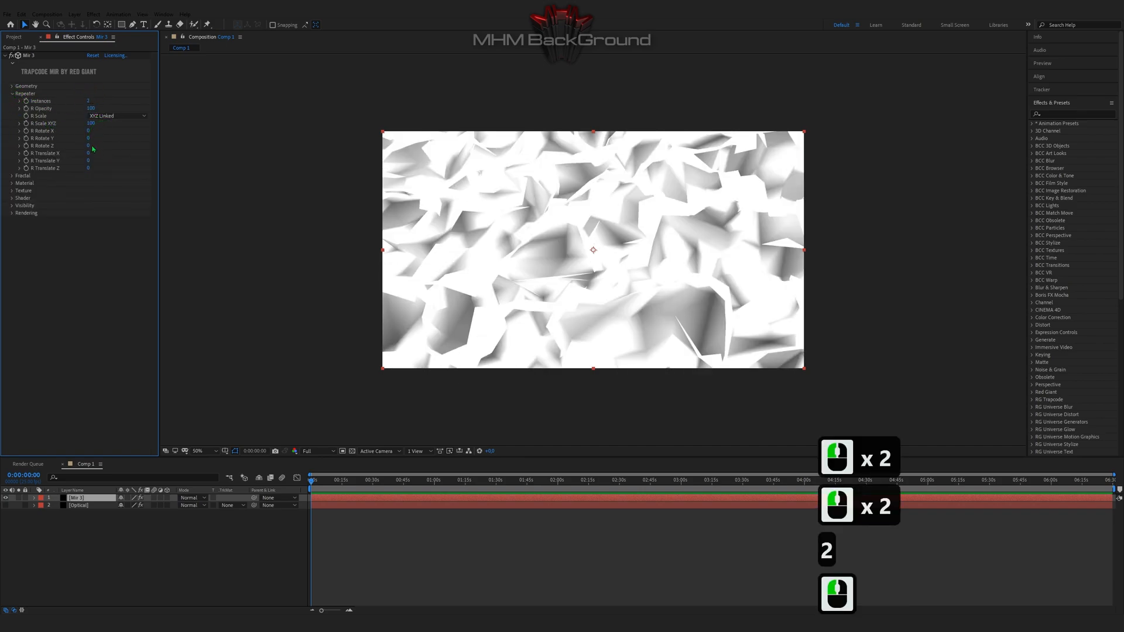
type("182")
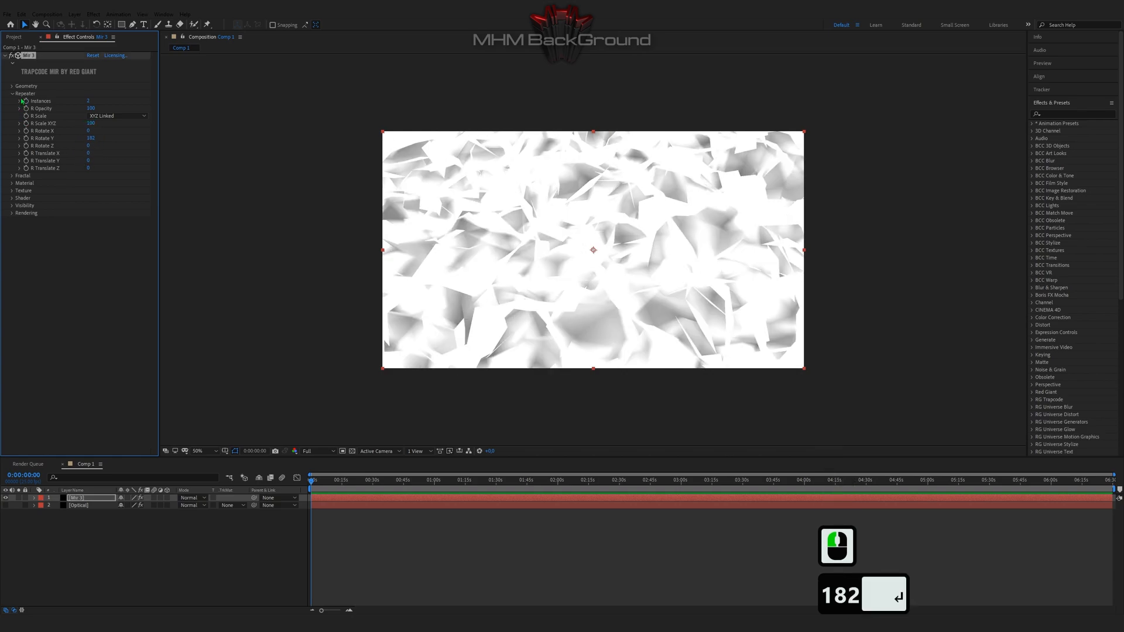
left_click(12, 101)
type("time*11")
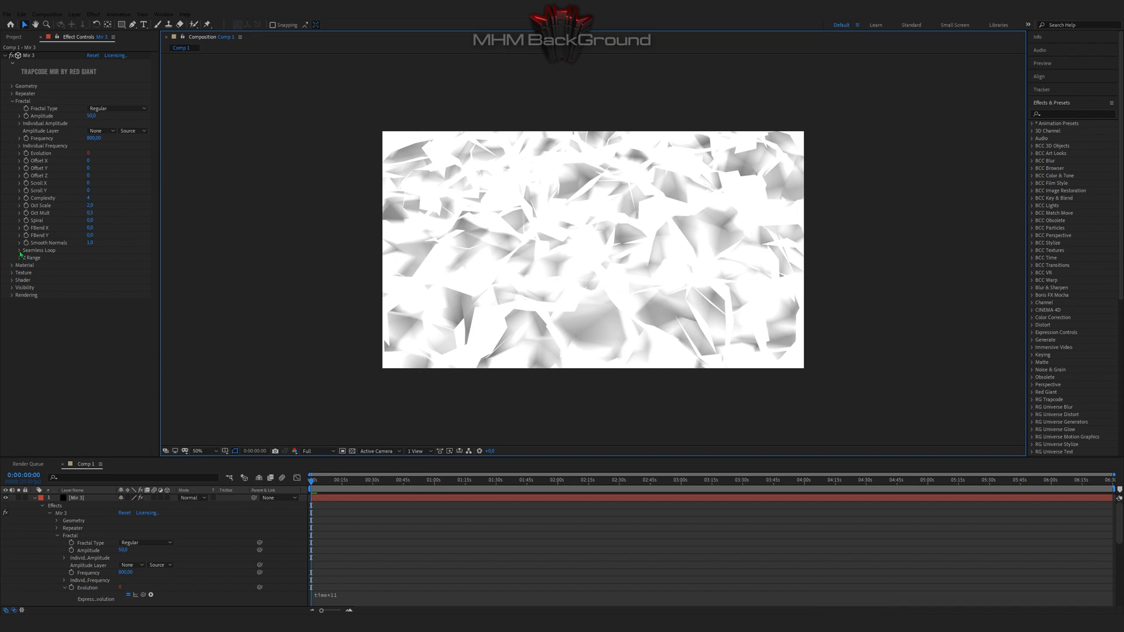
Step: Set Mir's material colour to white and adjust its diffuse value
left_click(11, 101)
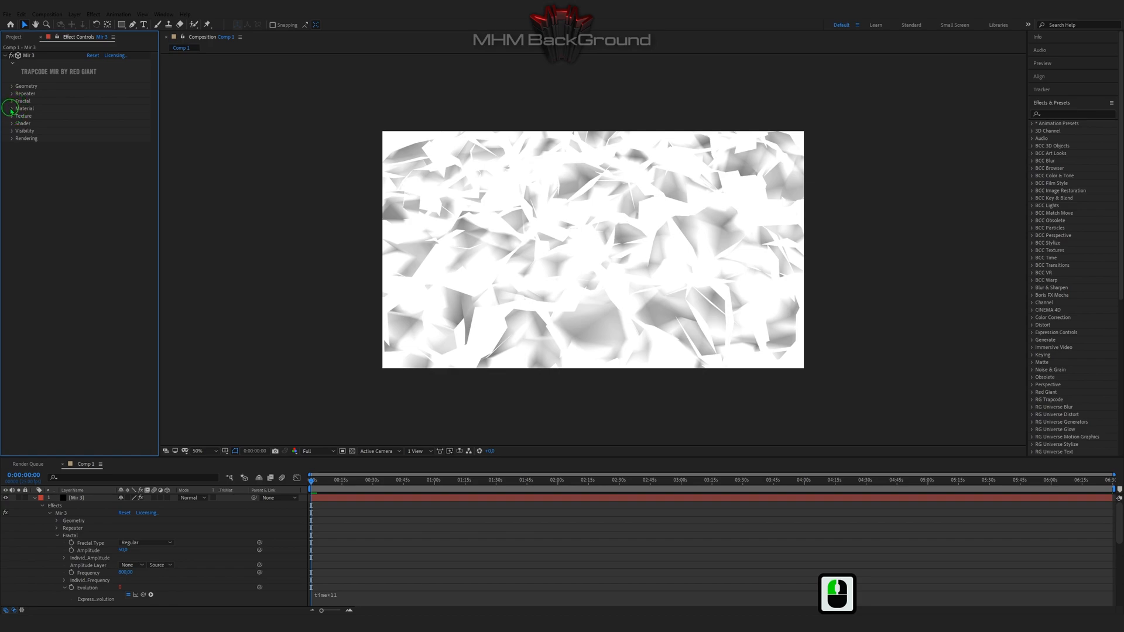
left_click(118, 116)
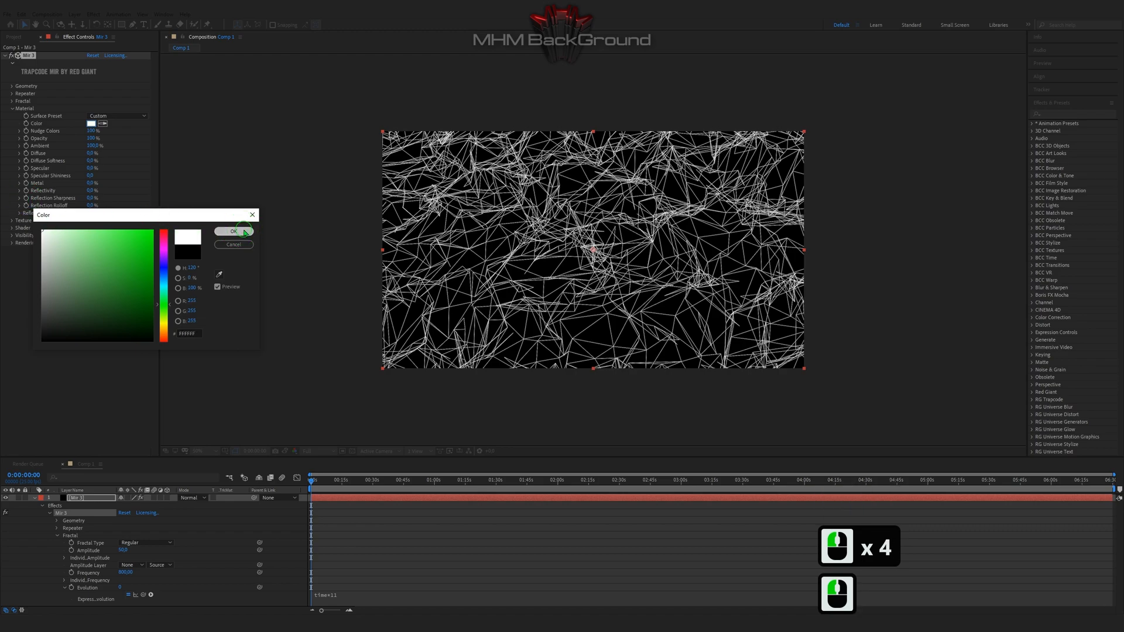
left_click(234, 231)
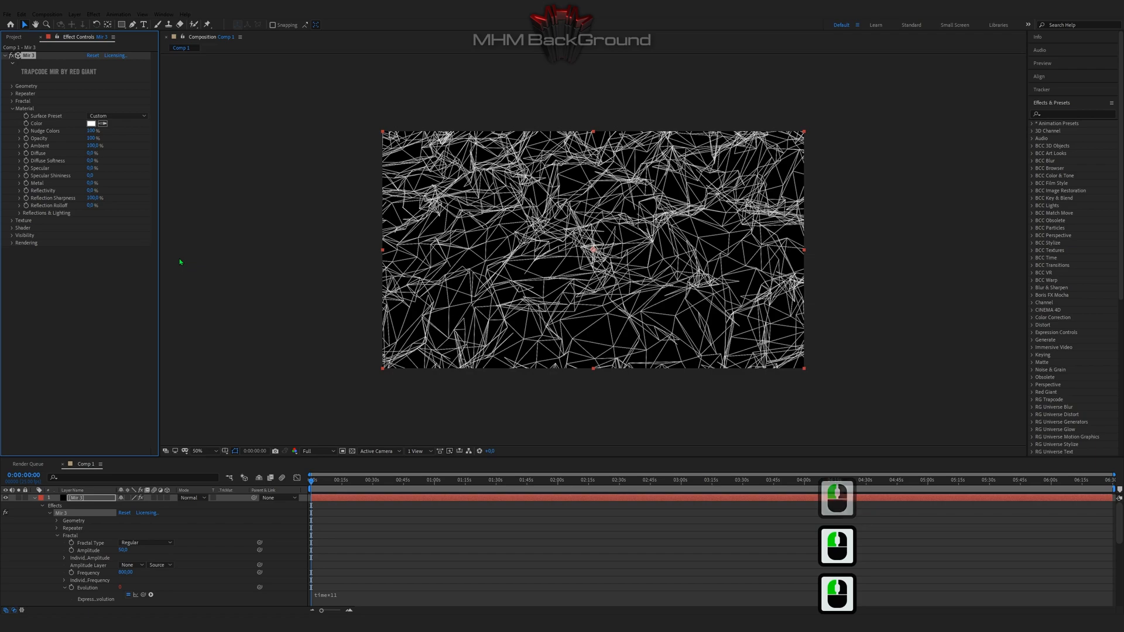
left_click(92, 168)
type("1")
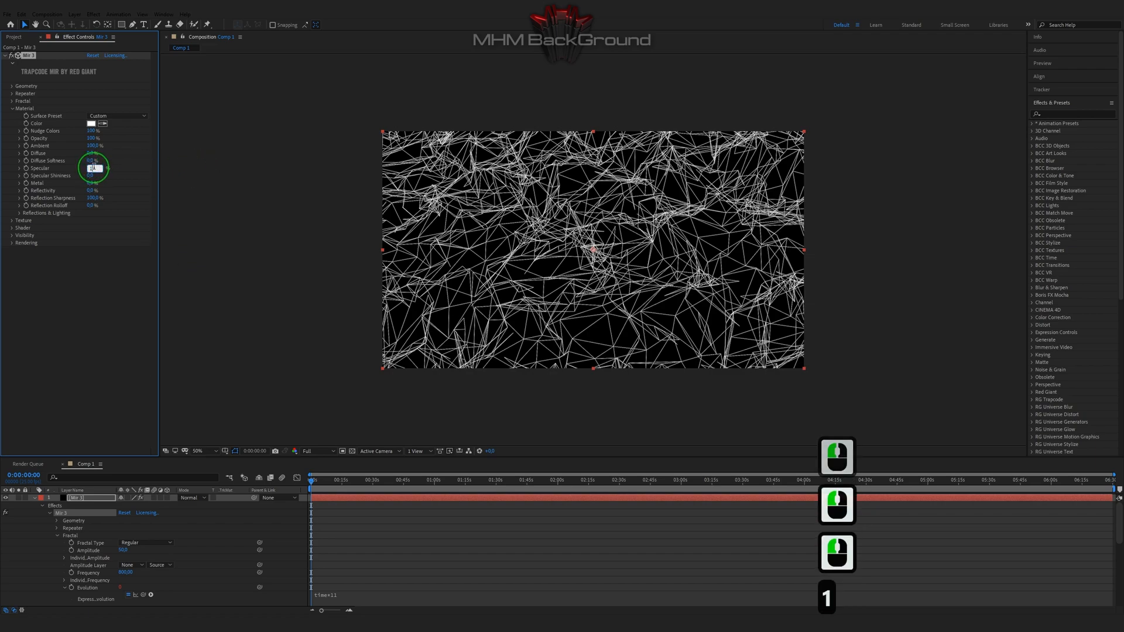
key("ctrl+c")
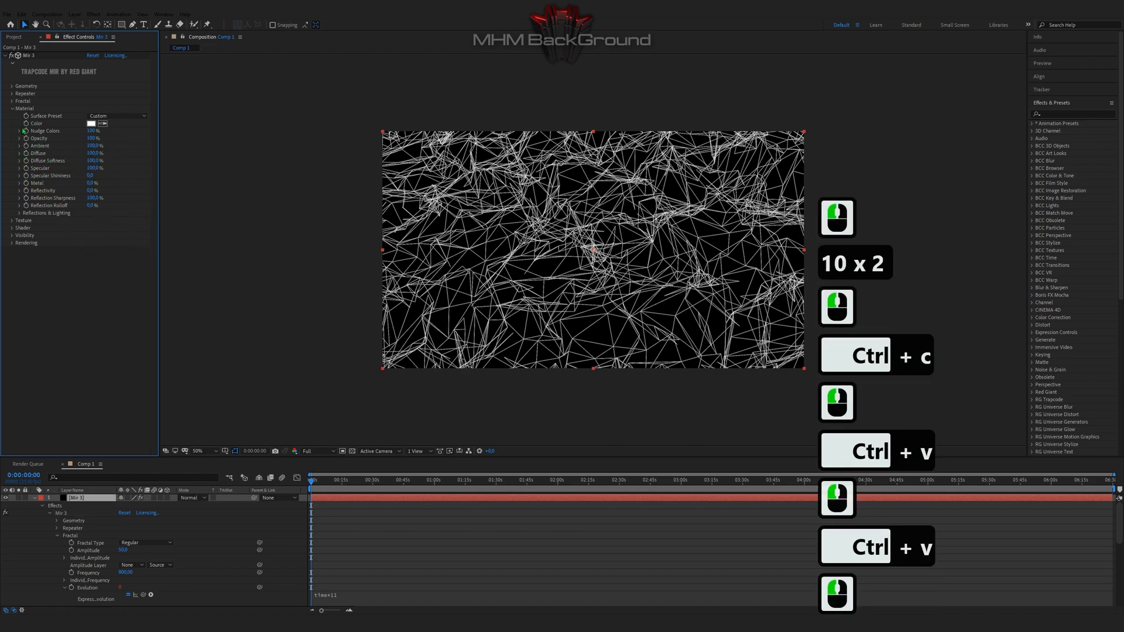
Step: Assign the 2. Optical layer as Mir's texture layer
left_click(115, 123)
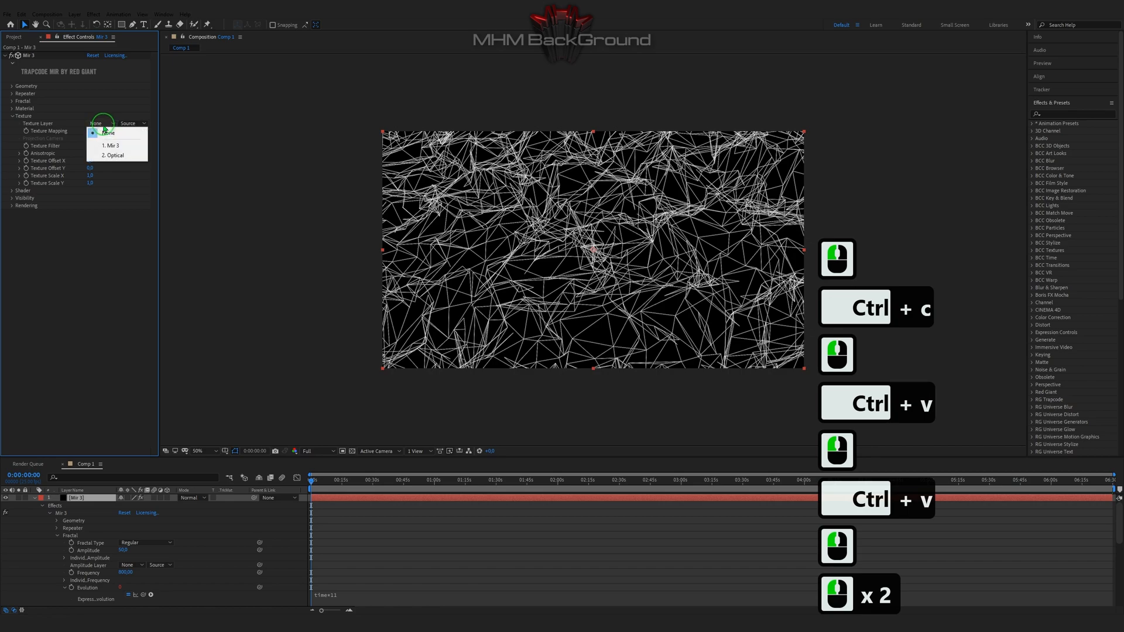
left_click(113, 154)
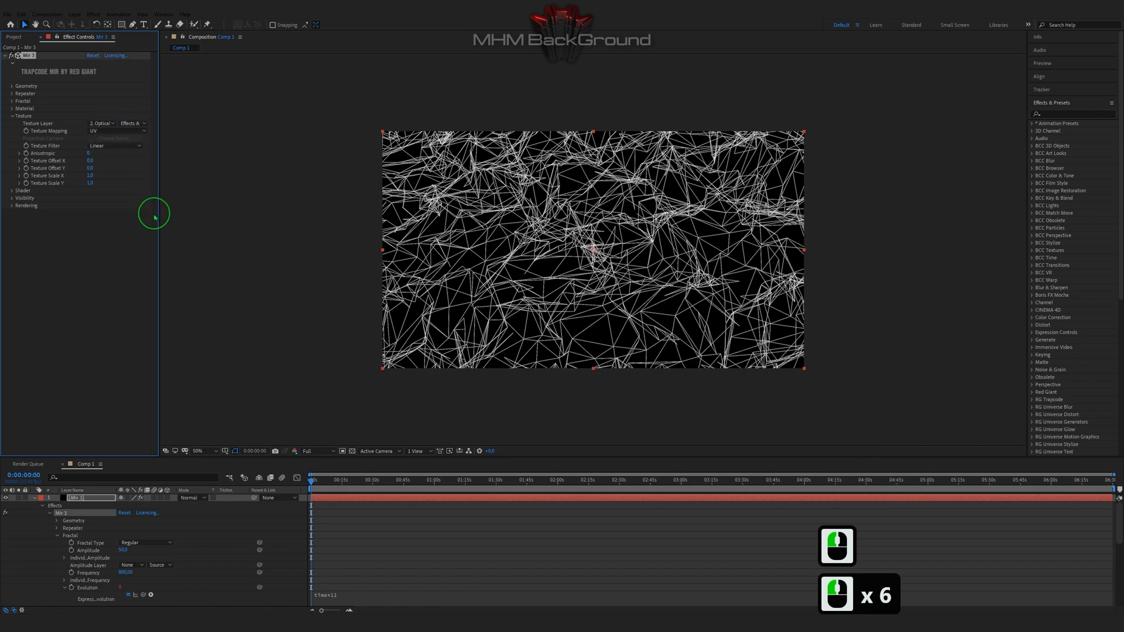
mouse_move(98, 168)
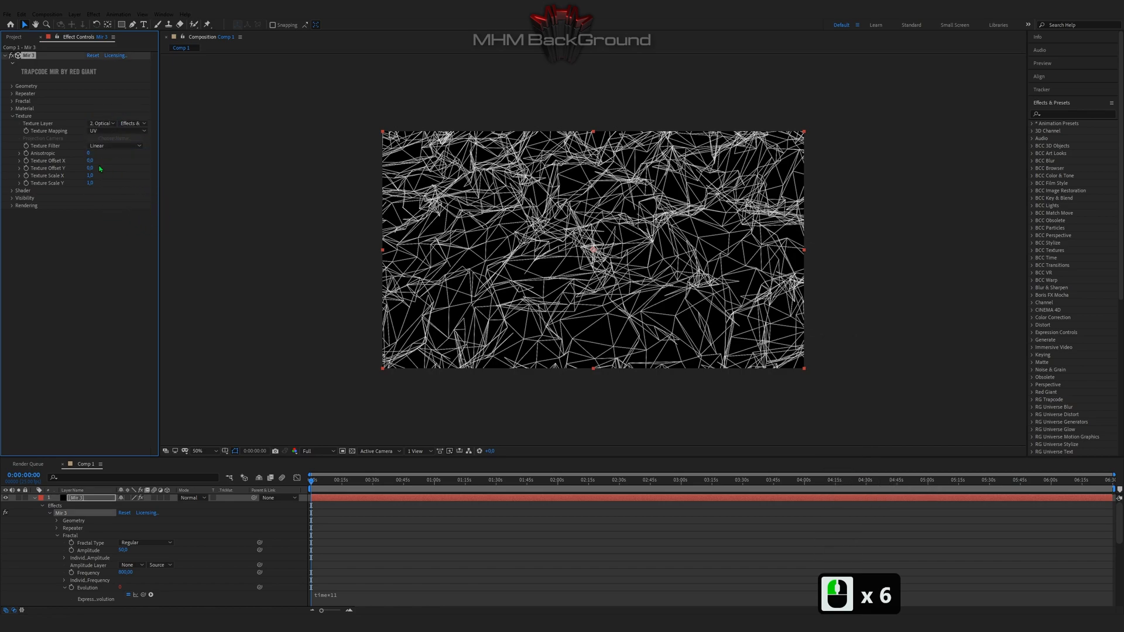
Step: Set Mir's shader to Smooth with Front Fill, Back Cull drawing
left_click(11, 198)
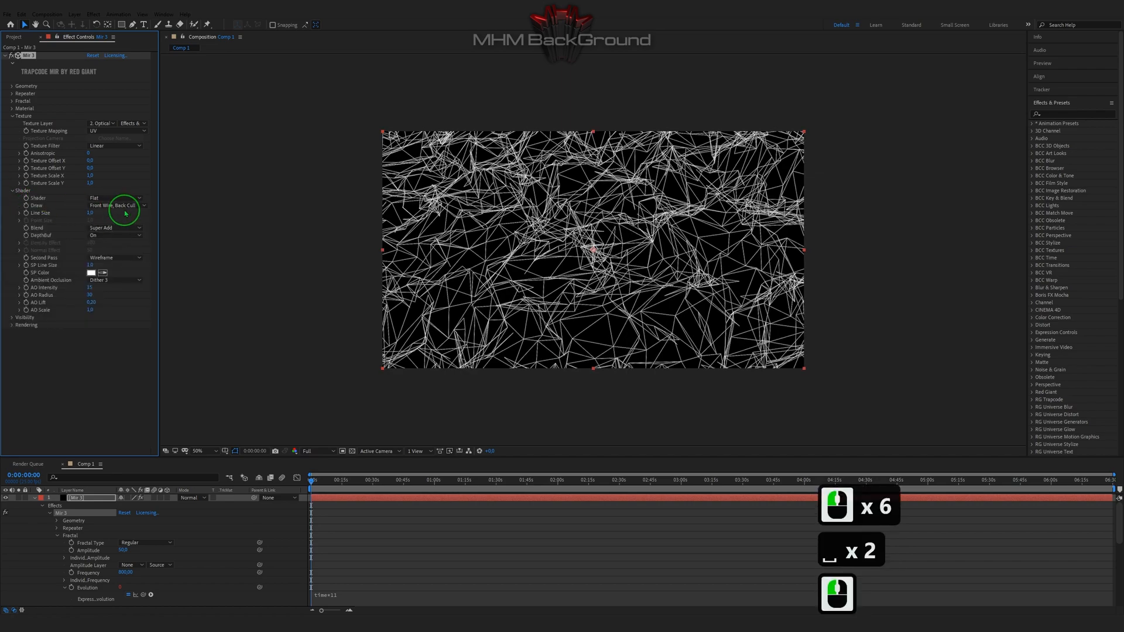
left_click(115, 198)
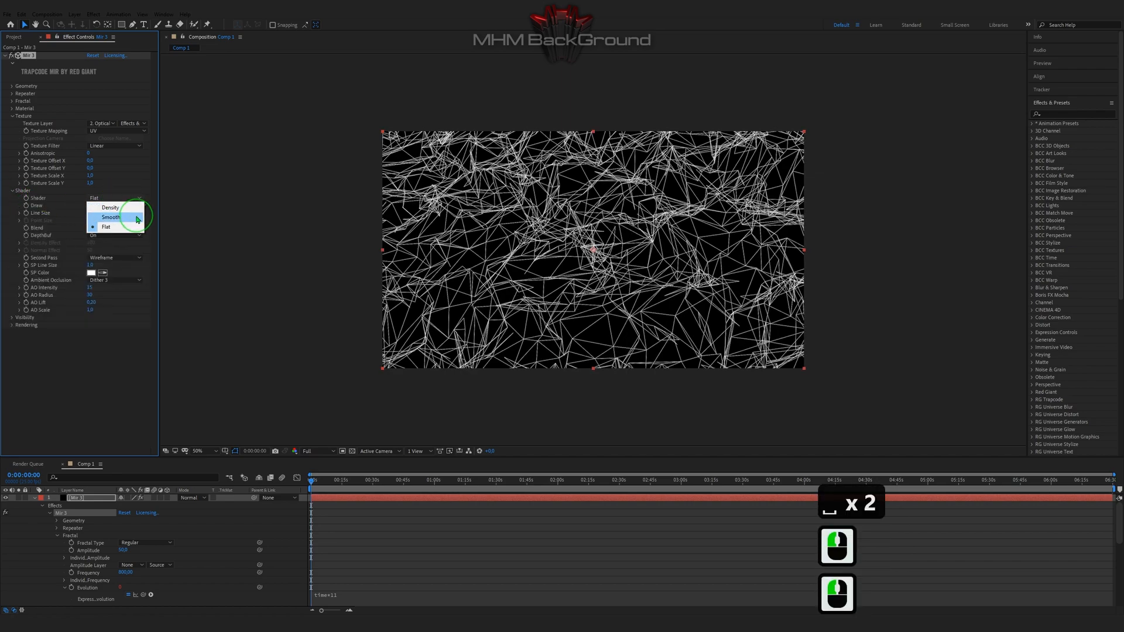
left_click(110, 218)
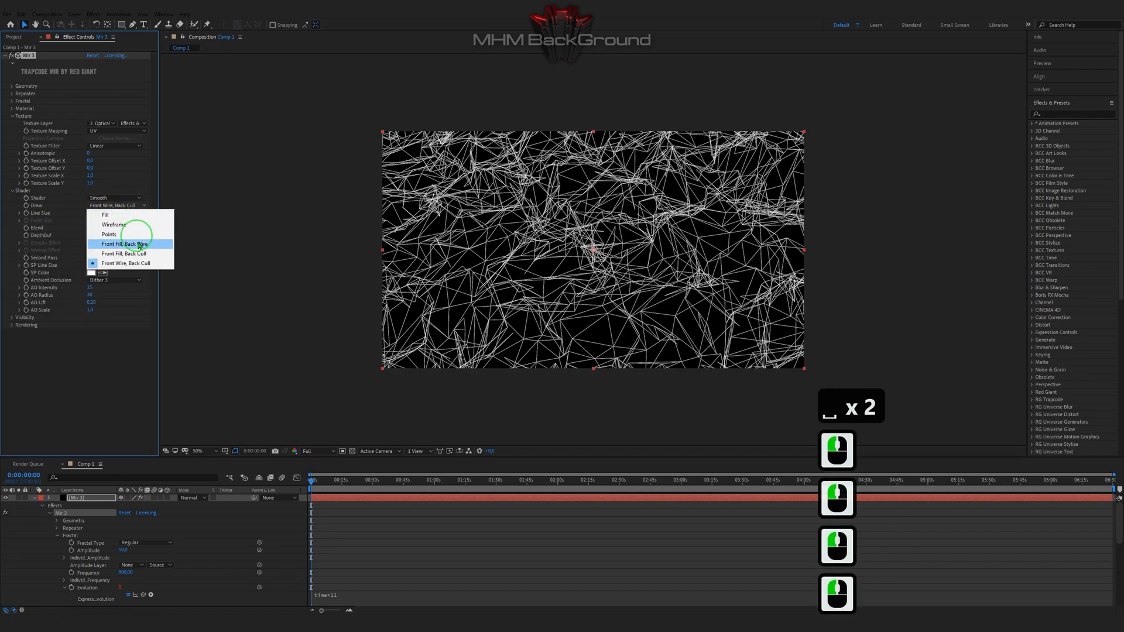
left_click(123, 253)
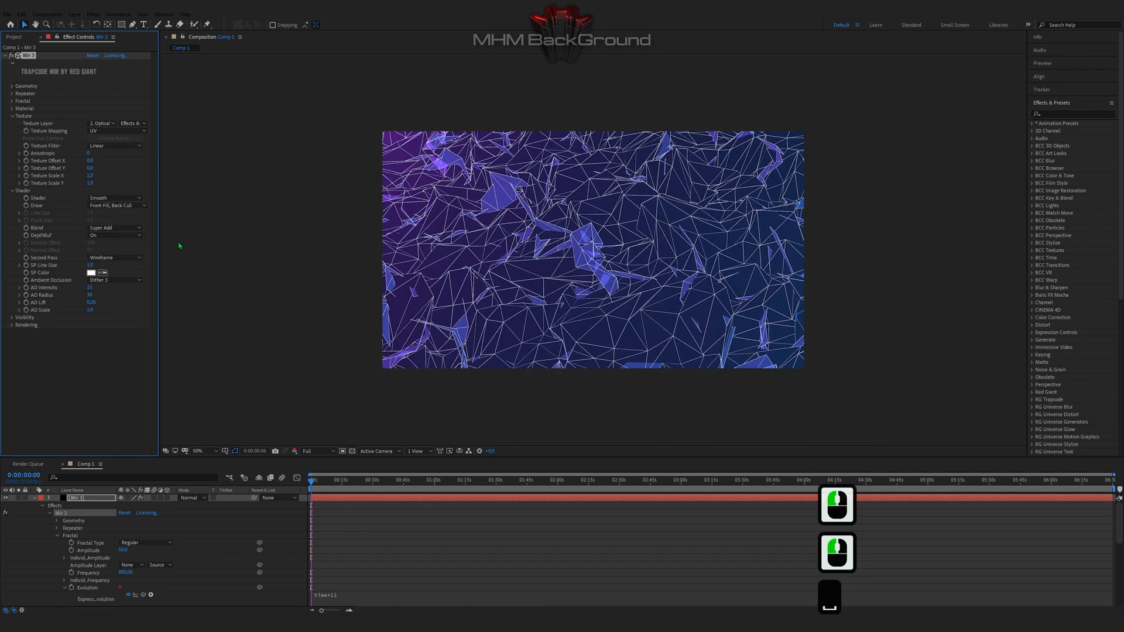
left_click(115, 229)
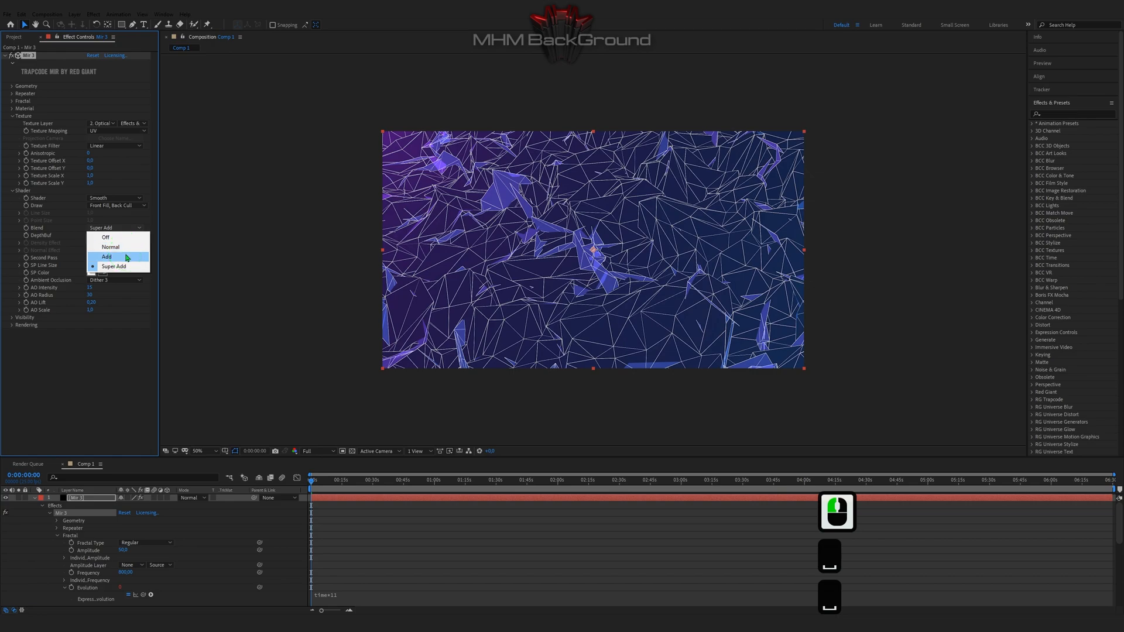